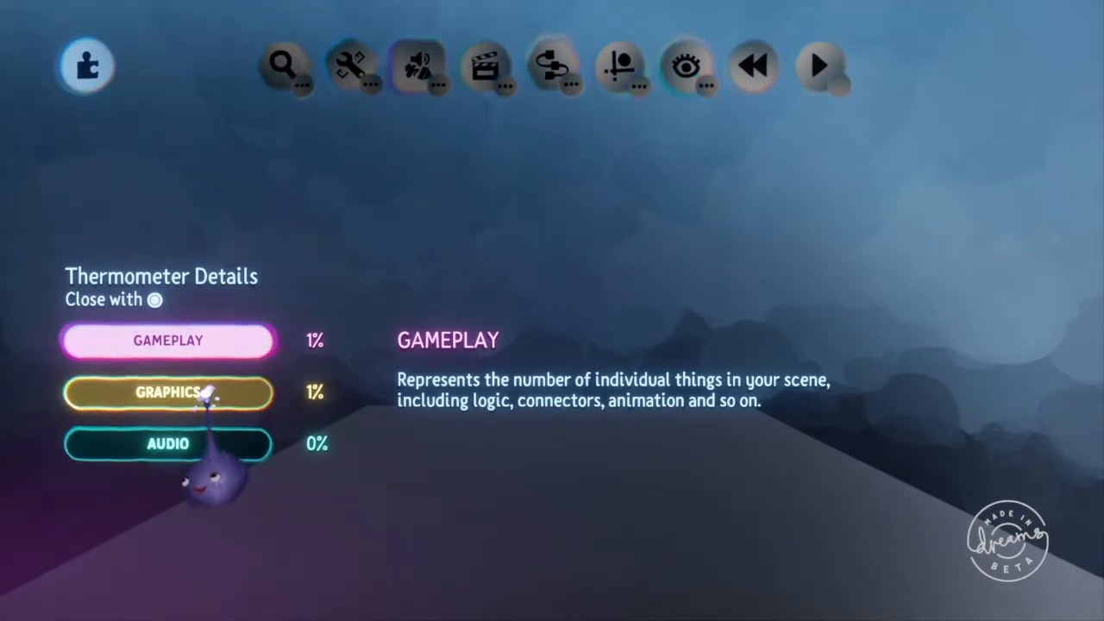
Step: Review the graphics and audio meter descriptions in Thermometer Details, then close the panel
{"action": "left_click", "coordinate": [169, 392]}
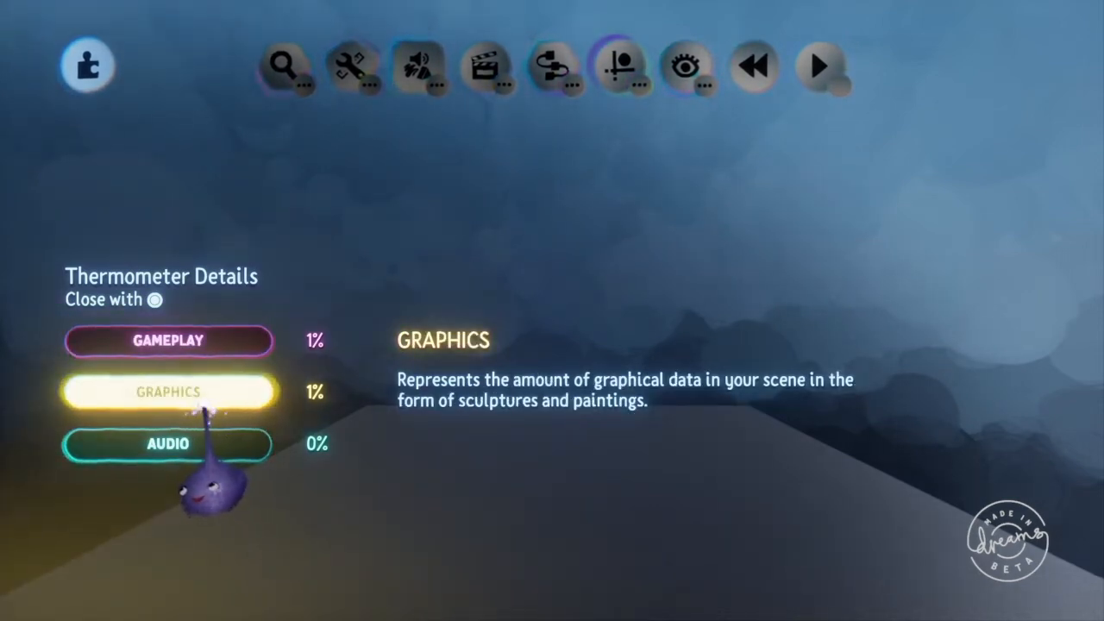
{"action": "left_click", "coordinate": [418, 65]}
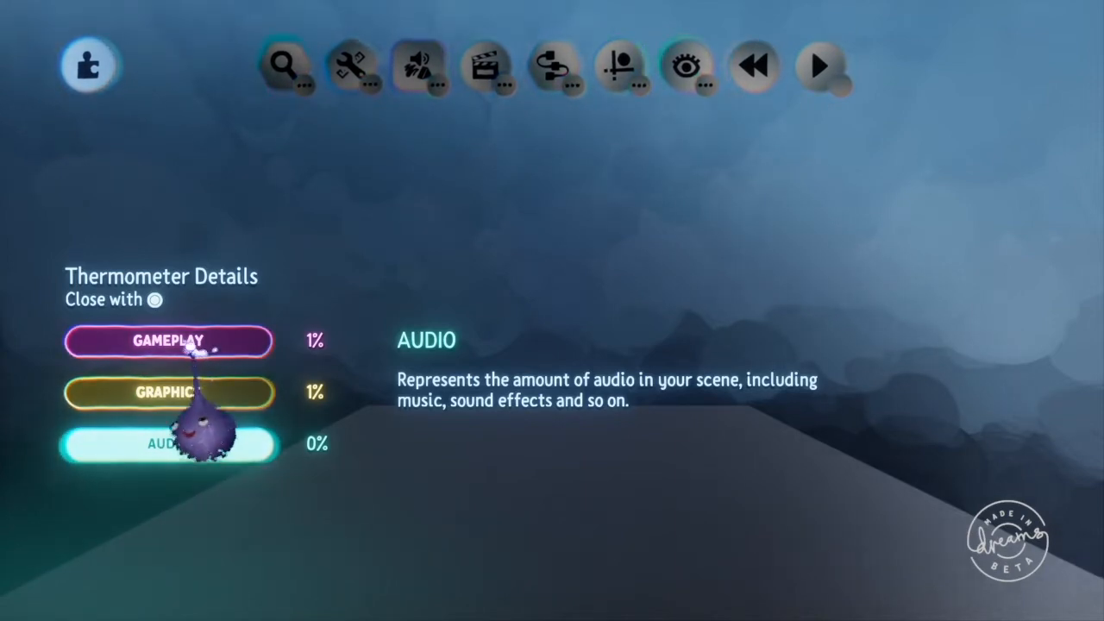
{"action": "left_click", "coordinate": [169, 341]}
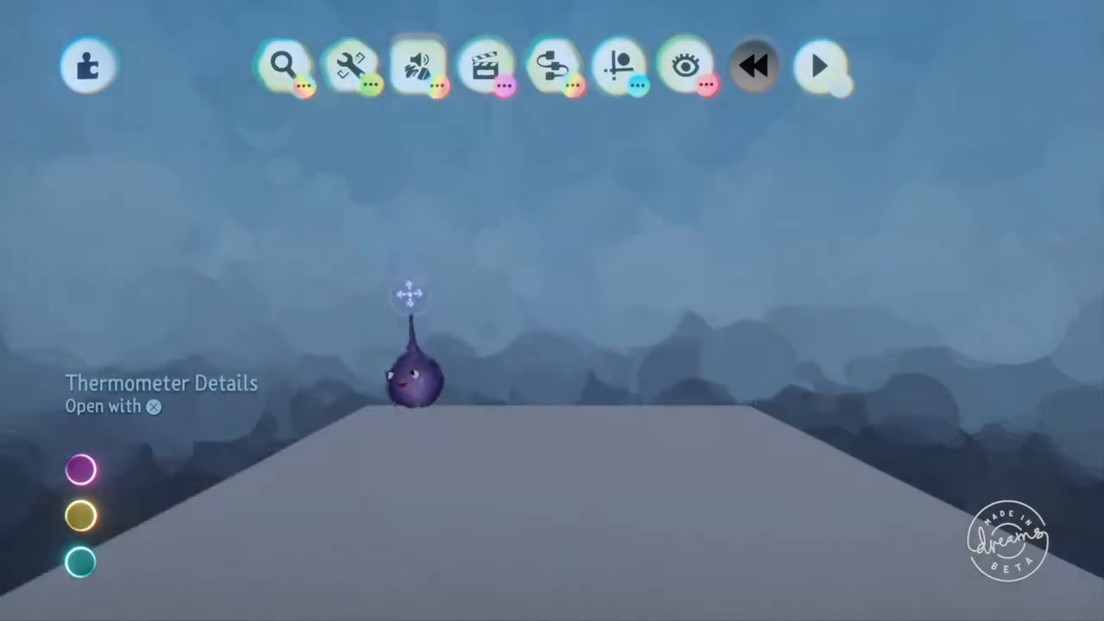
Step: Stamp the Media Molecule 'J-Hop Bop' music element from Recent creations into the scene
{"action": "left_click", "coordinate": [685, 67]}
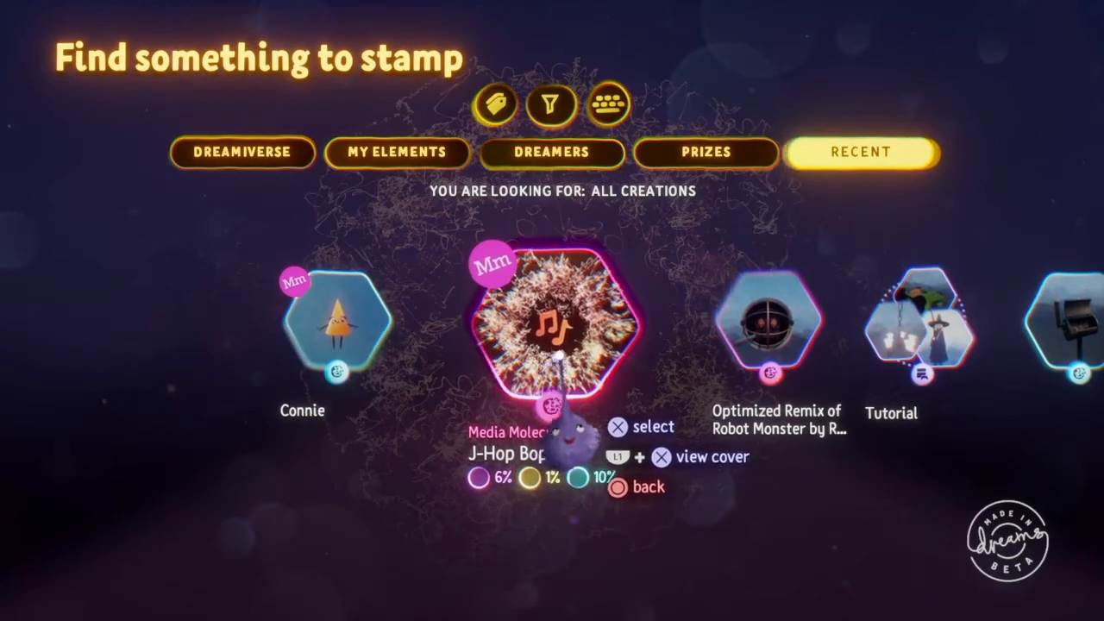
{"action": "left_click", "coordinate": [552, 328]}
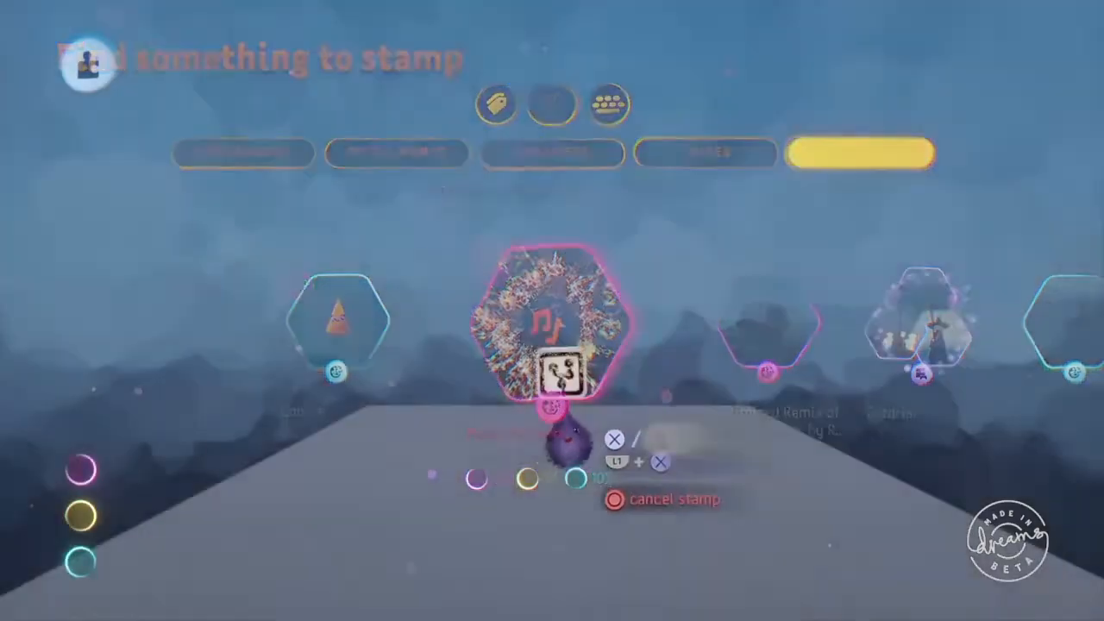